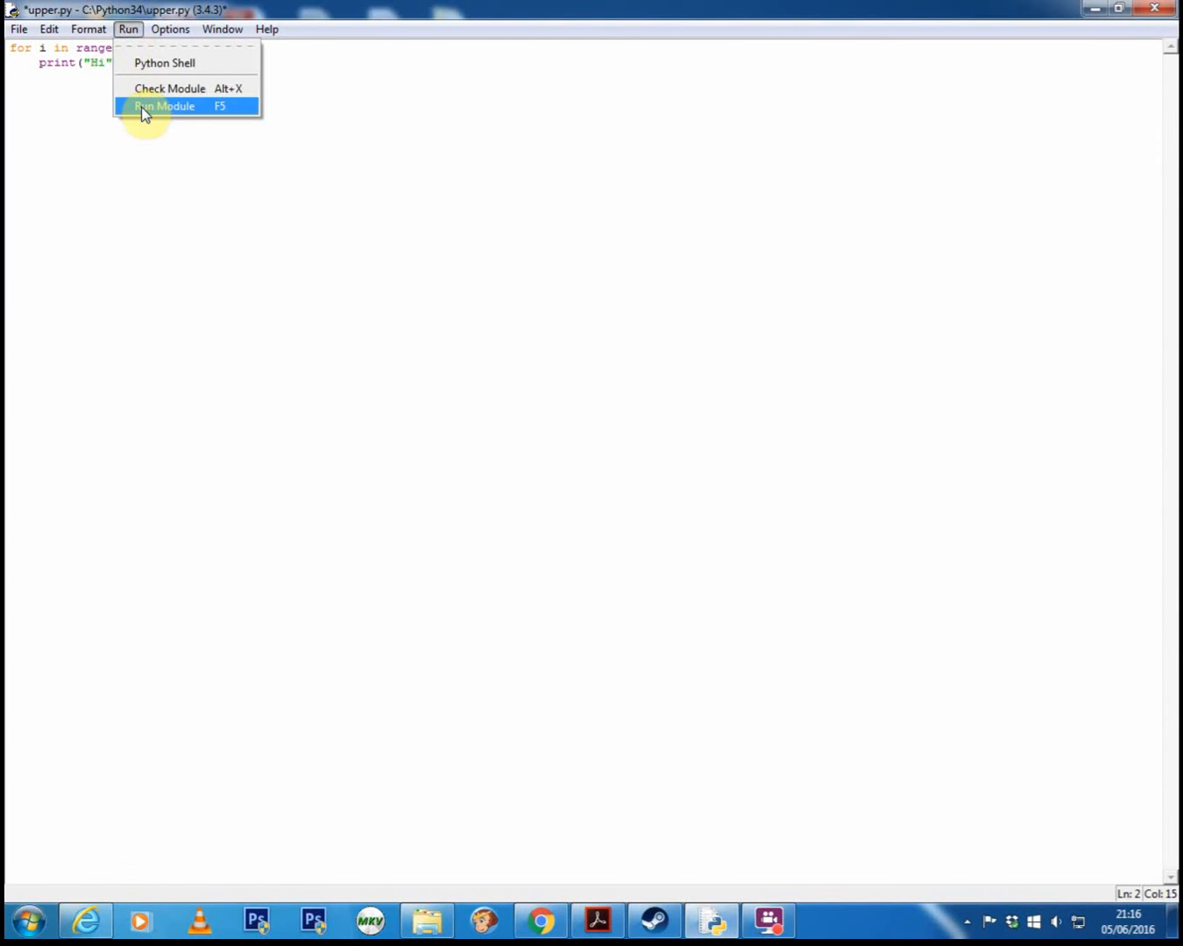
Step: Run upper.py to print Hi ten times, then close the shell output
left_click(162, 106)
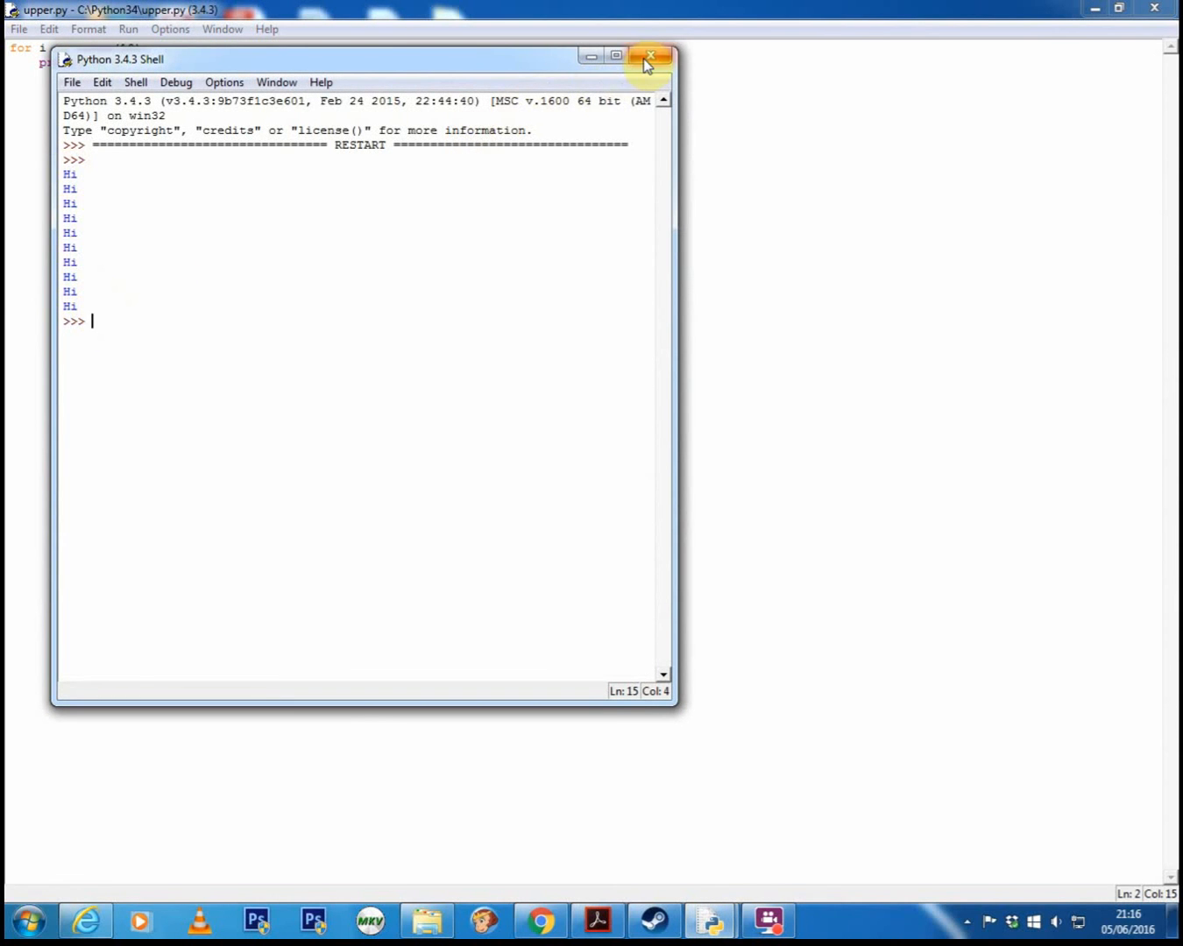
left_click(128, 28)
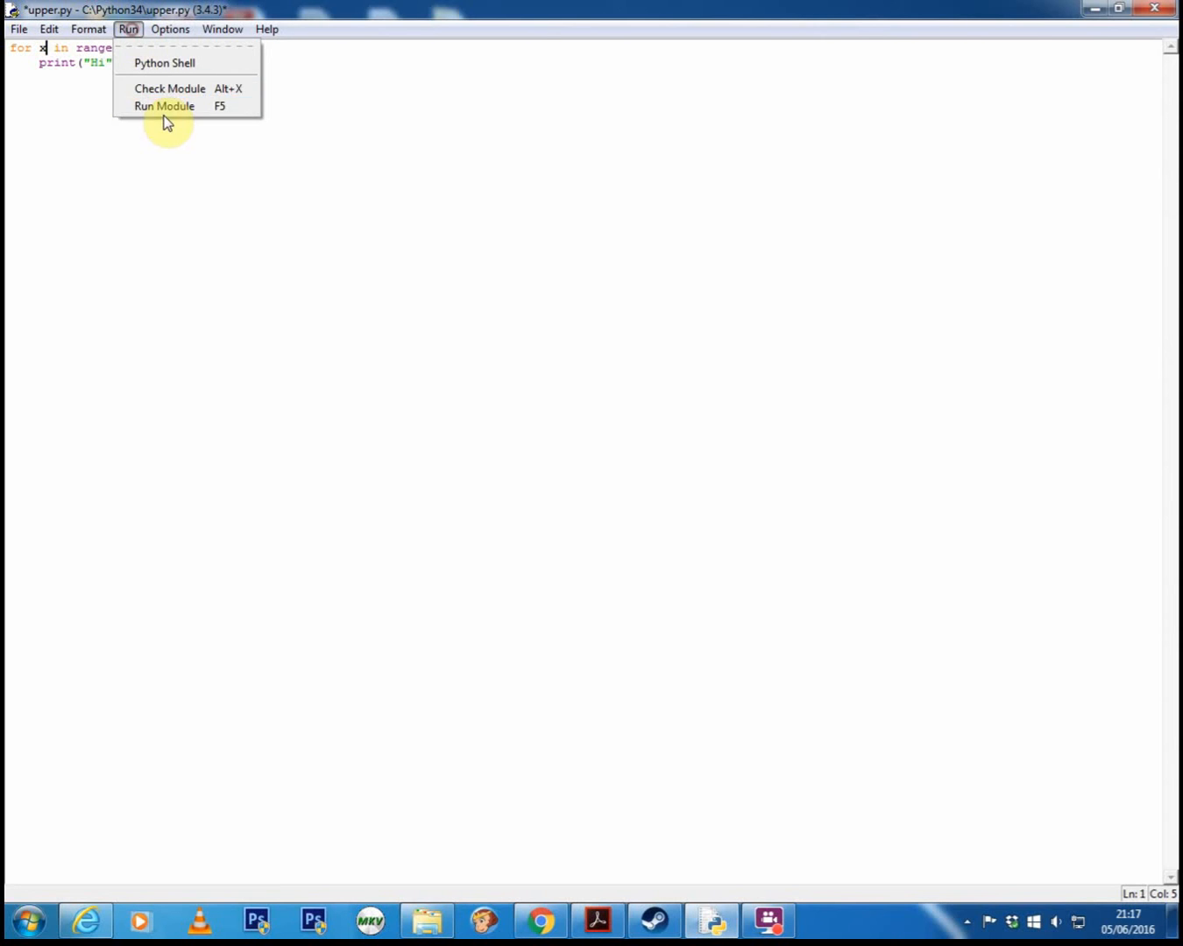
Step: Run the x-variable loop, confirm ten Hi lines, and close the shell
left_click(164, 106)
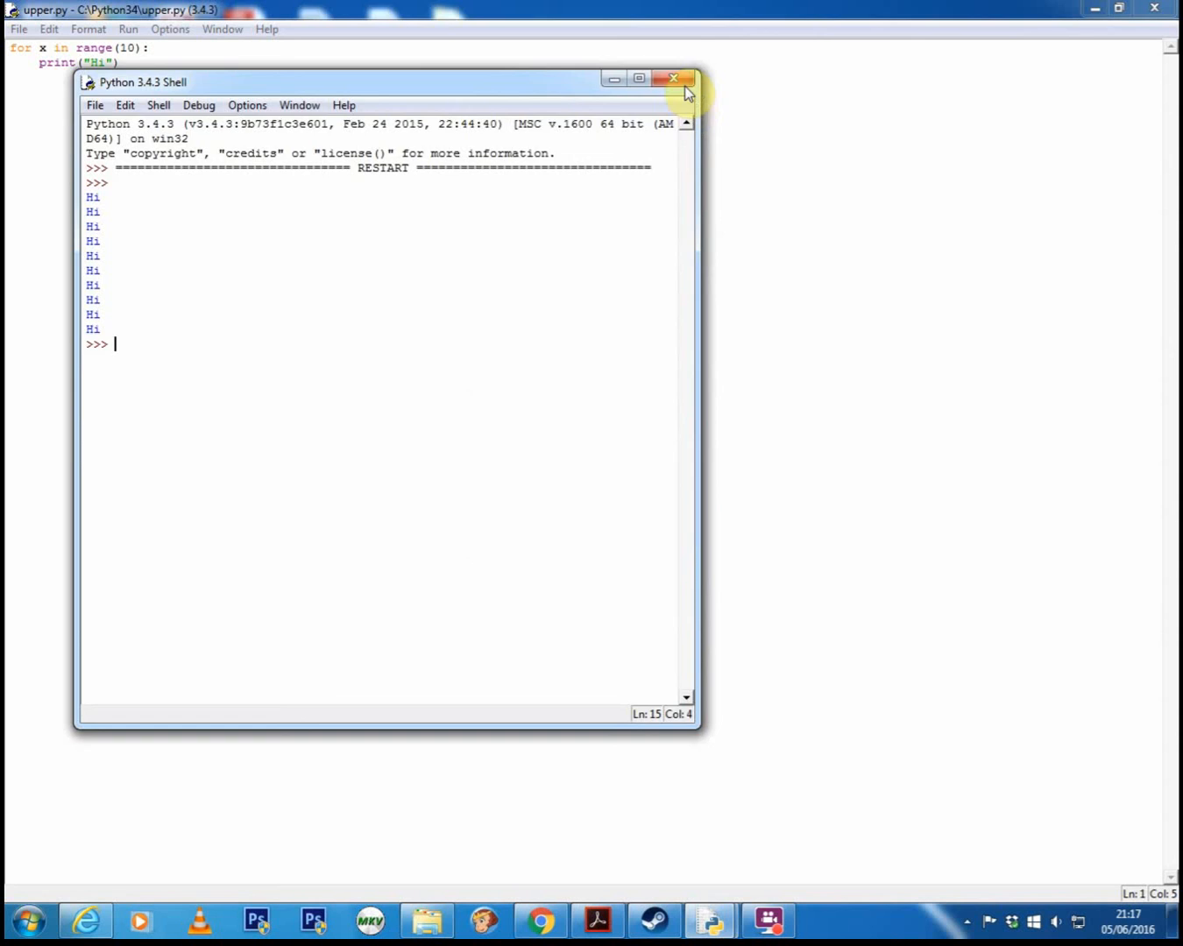
left_click(673, 78)
type("i,")
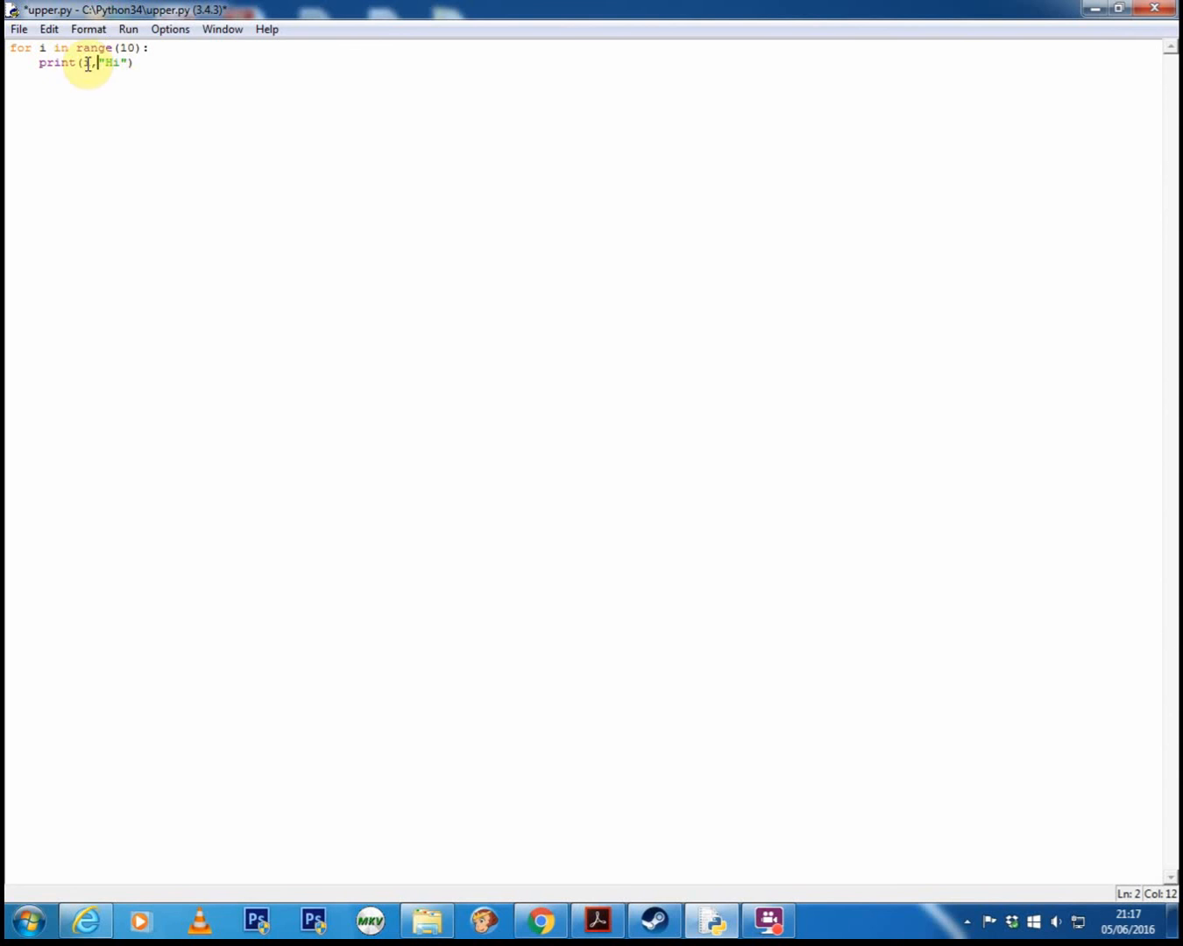
Step: Run the print(i,"Hi") version, saving upper.py to show 0 Hi through 9 Hi
left_click(163, 105)
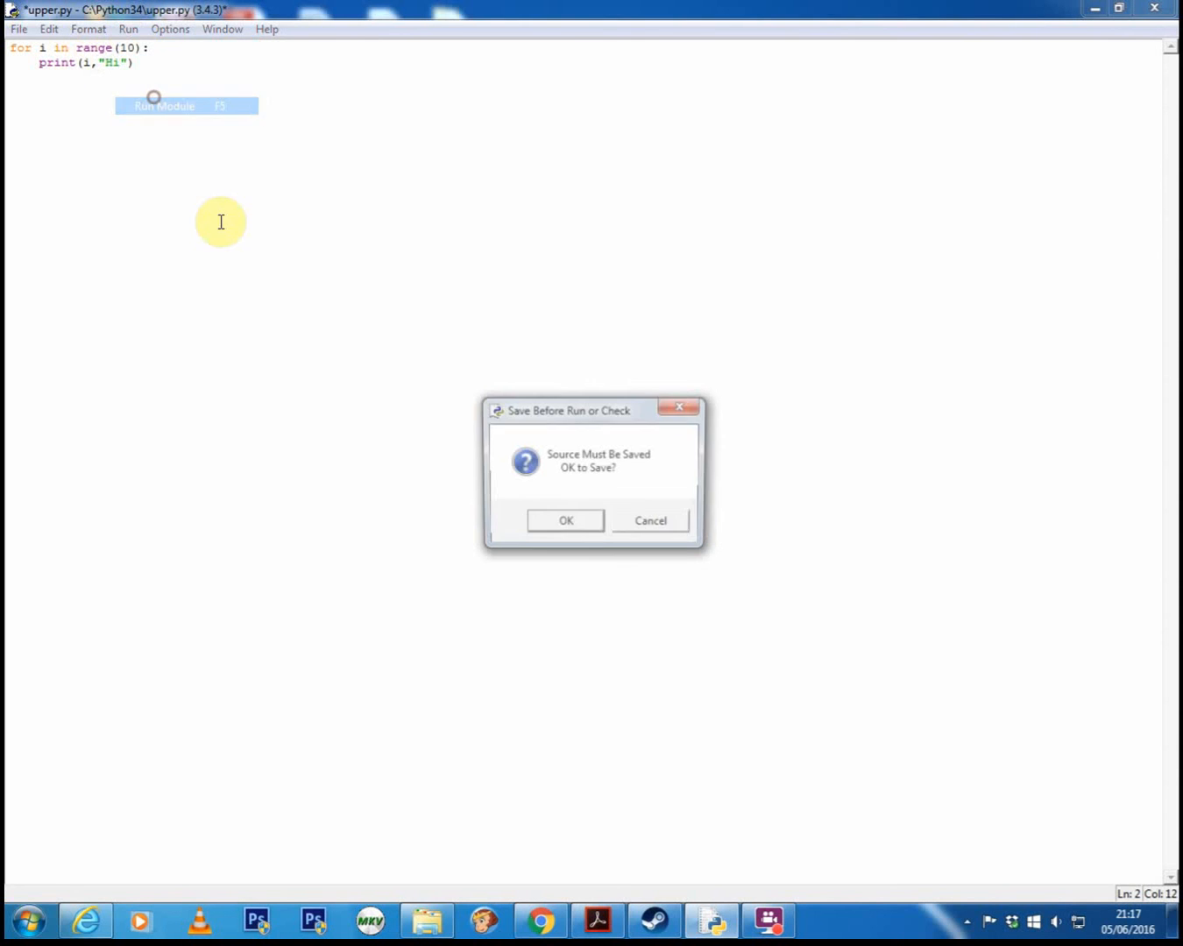
left_click(564, 520)
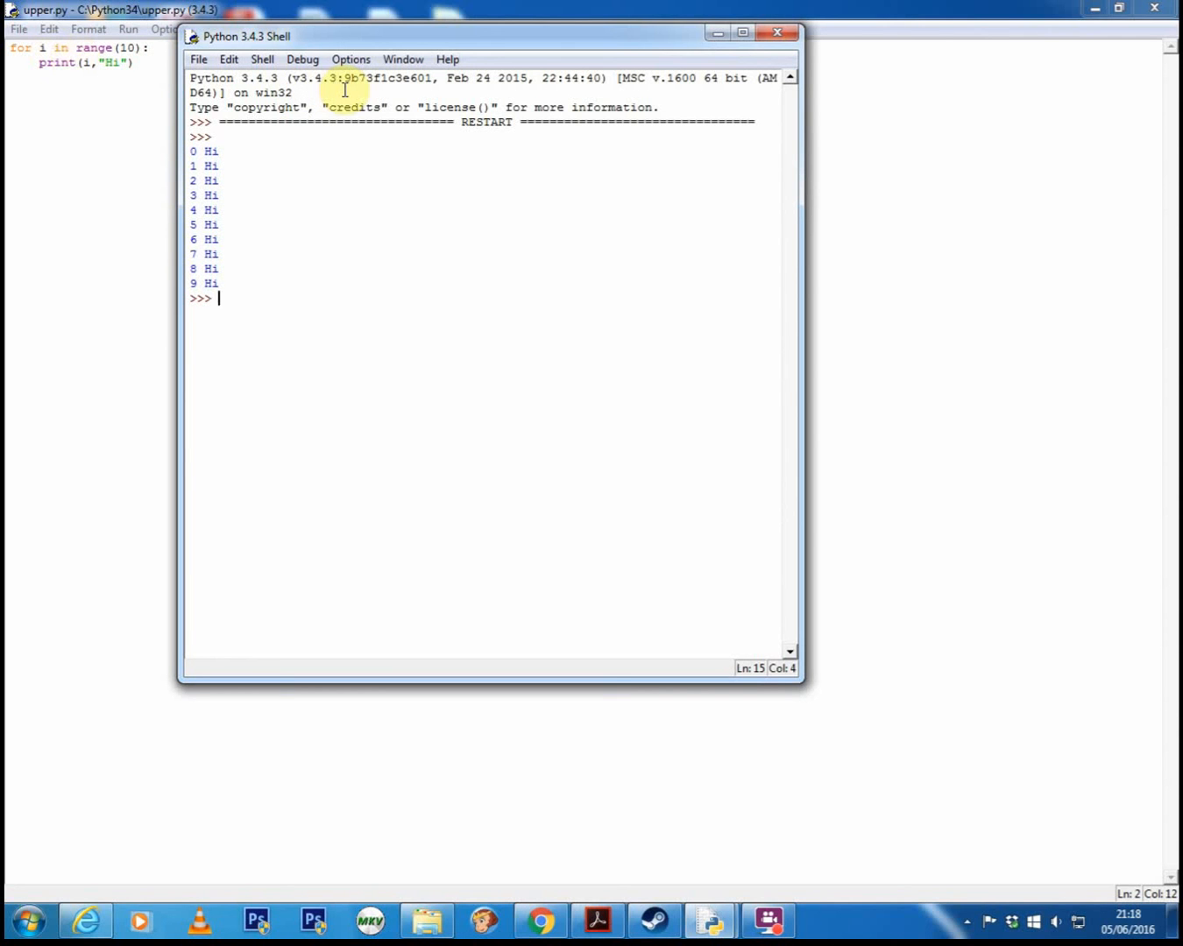
mouse_move(613, 113)
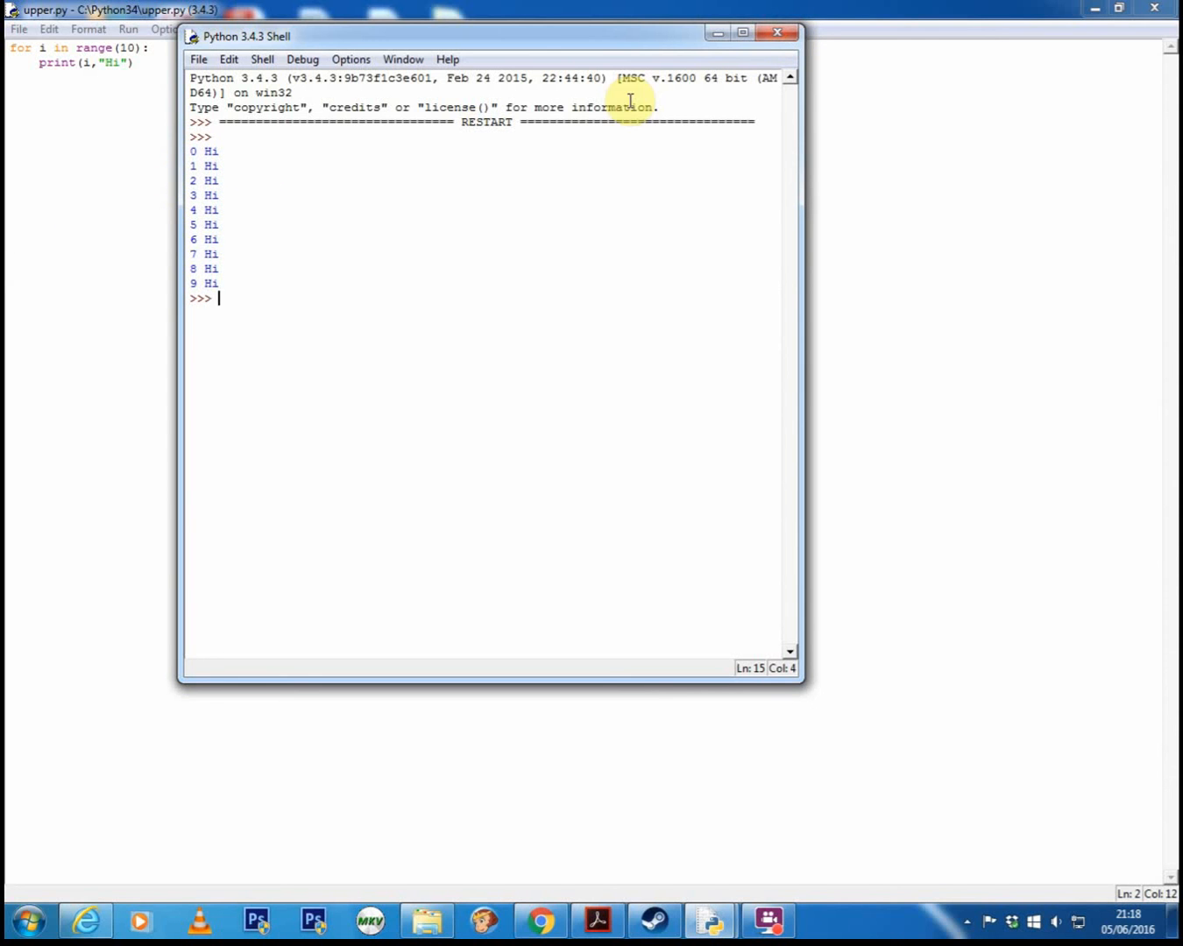
Step: Run the range(1,11) loop to print 1 Hi through 10 Hi, then close the shell
left_click(128, 29)
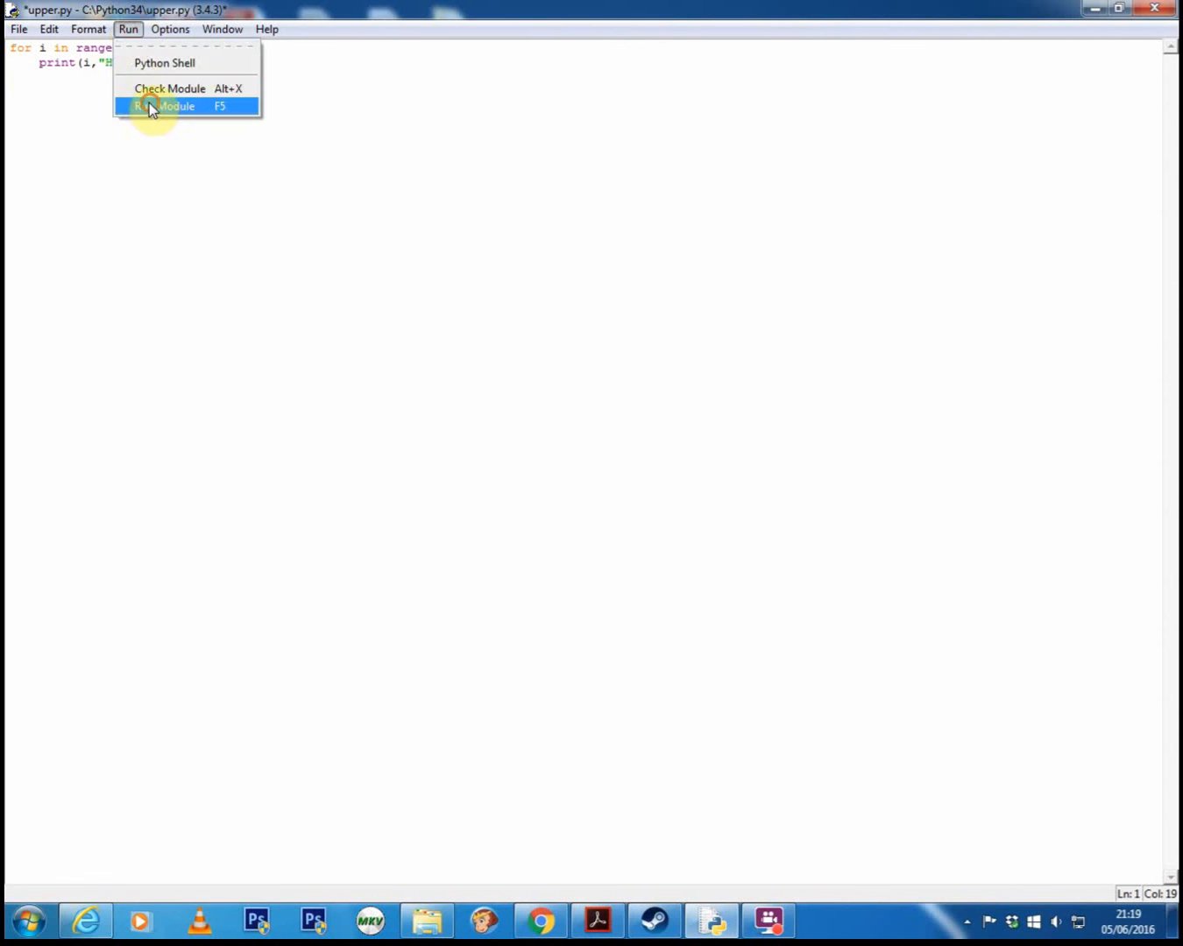
left_click(167, 106)
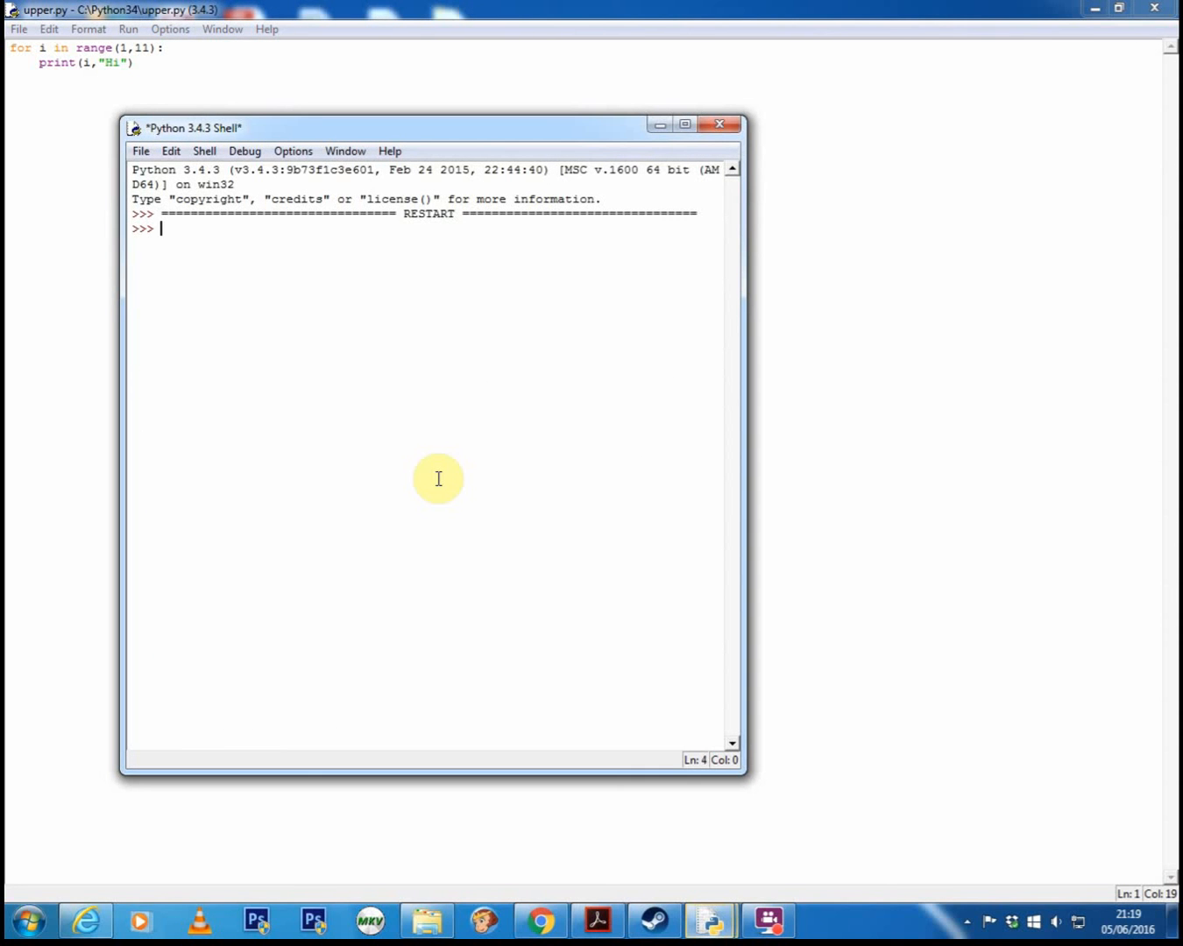
key("F5")
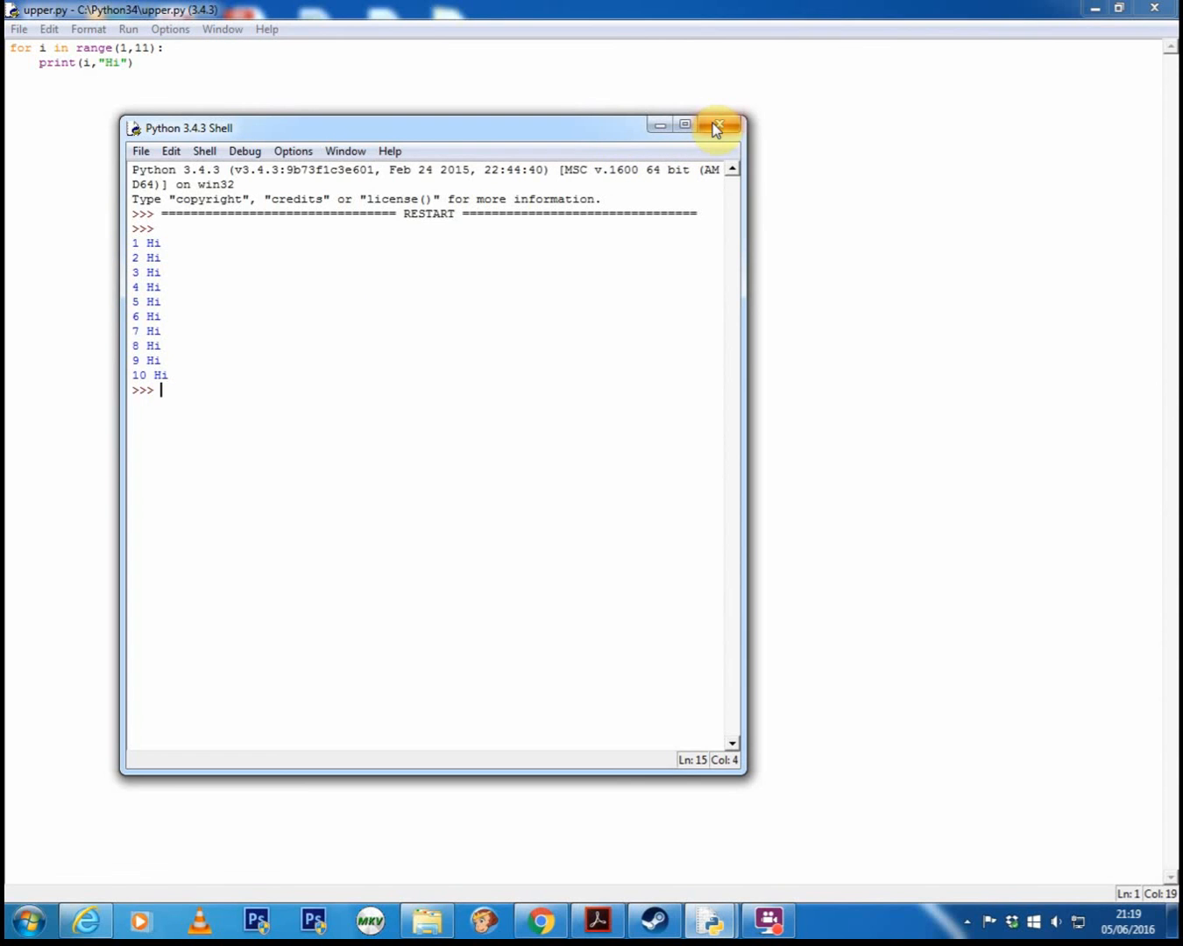
left_click(717, 127)
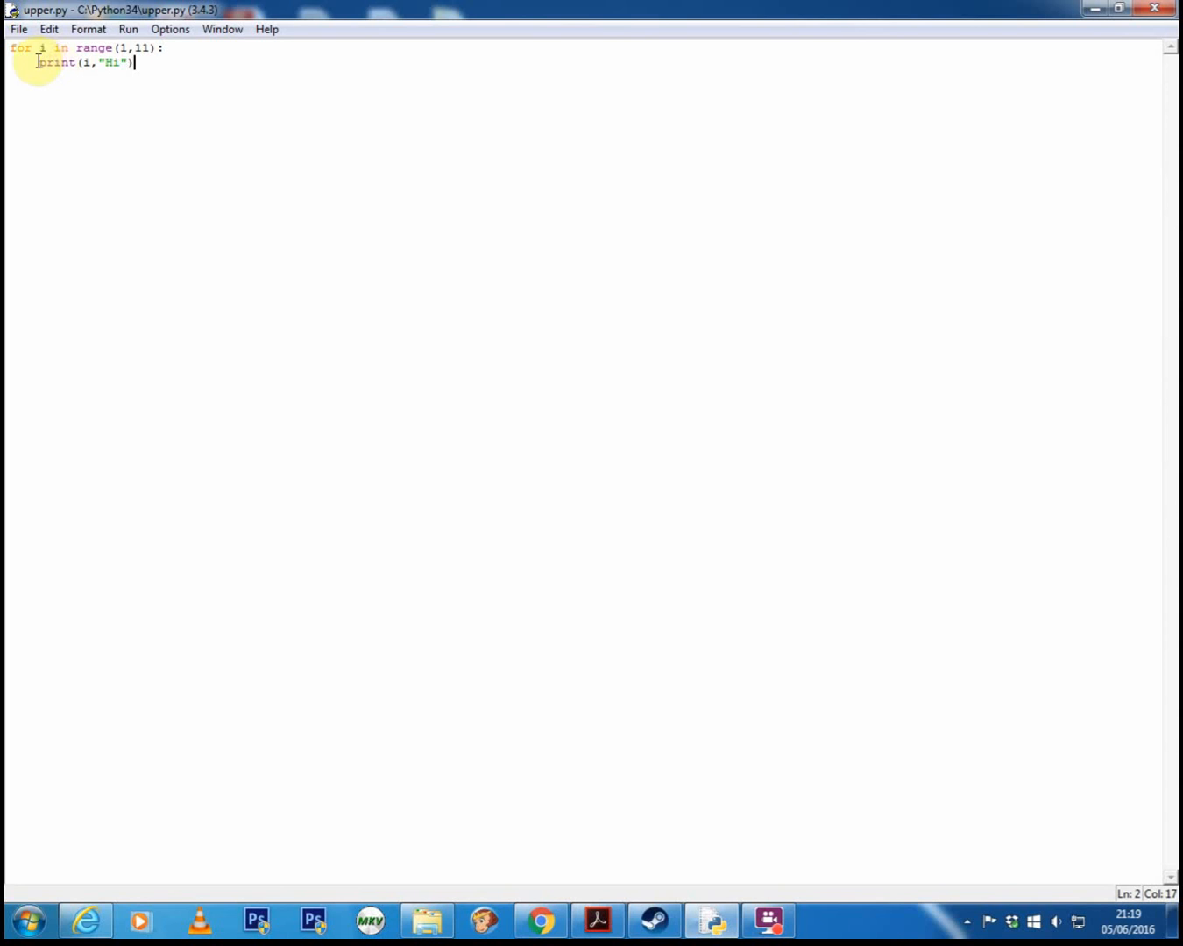
Step: Change the loop to range(1000) and run upper.py, printing hundreds of numbered Hi lines
left_click(128, 29)
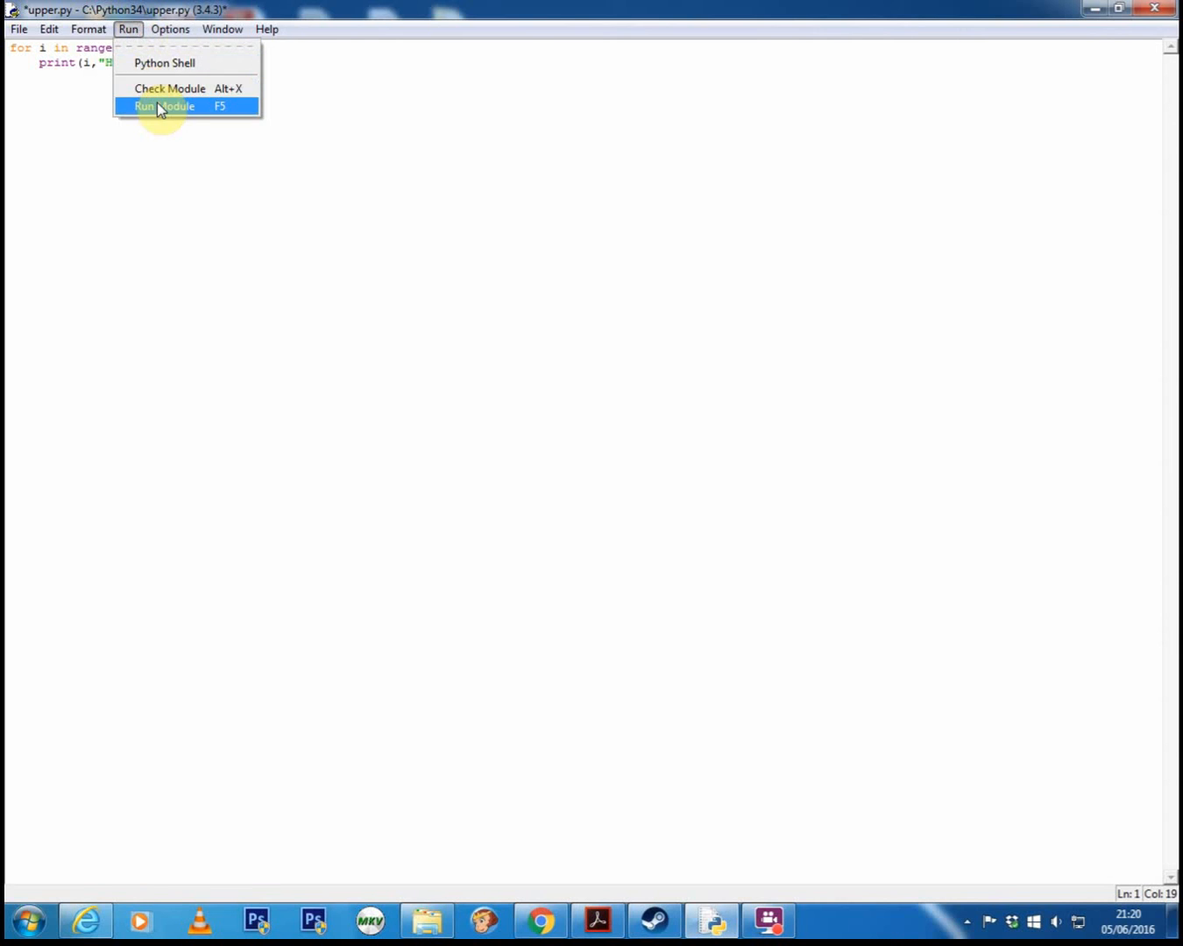
left_click(162, 106)
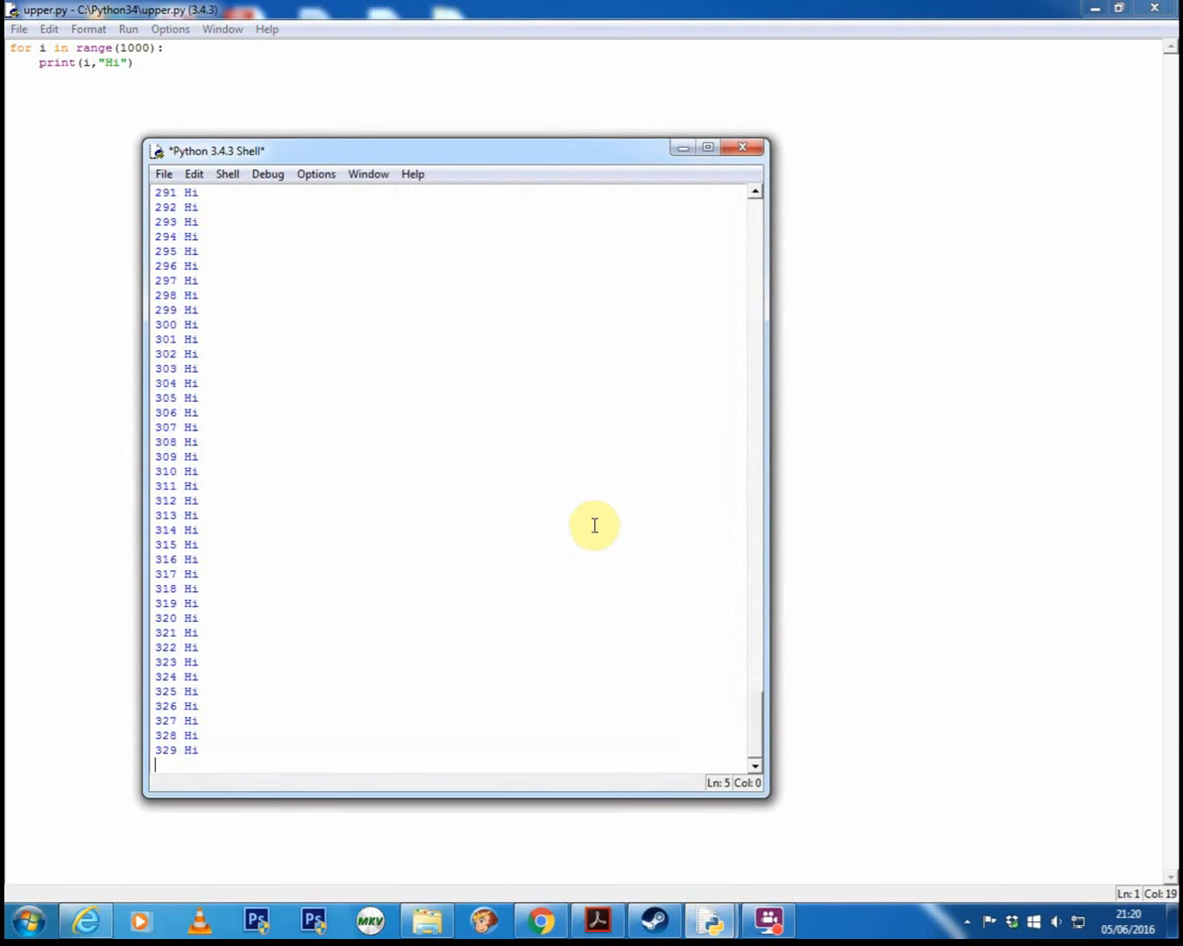